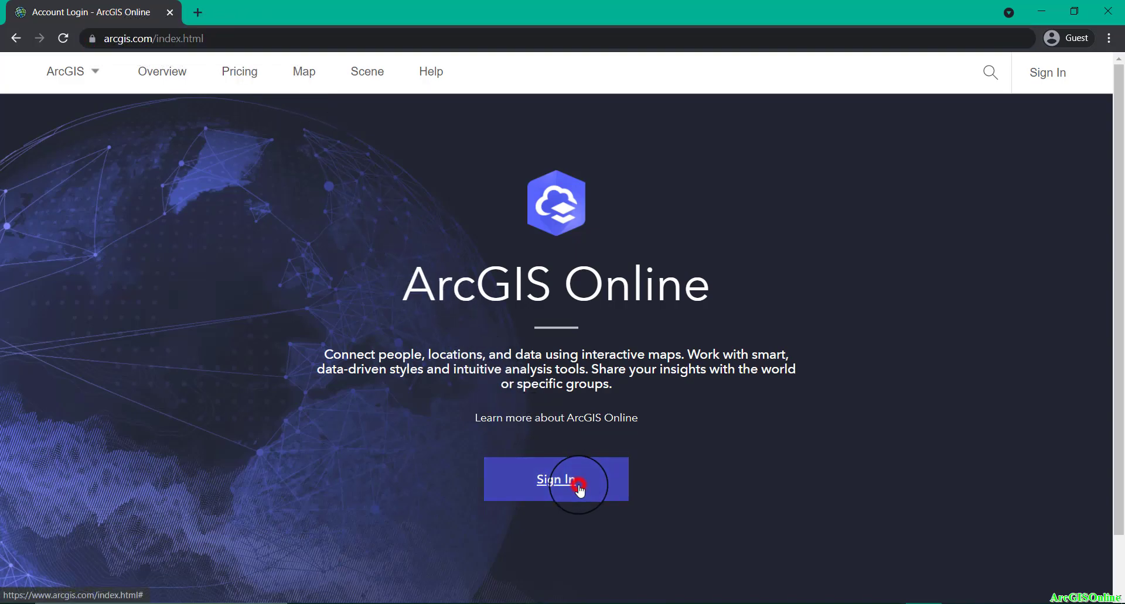
Sign in with username 'brit' and the account password to reach the organisation's home page
left_click(555, 479)
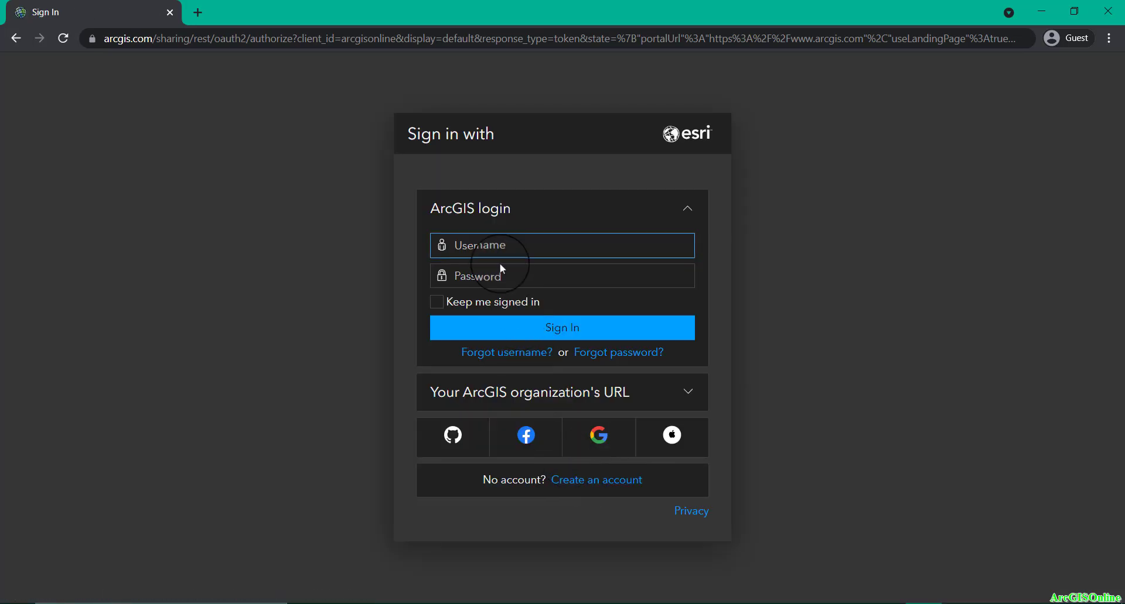
type("brit.dahl")
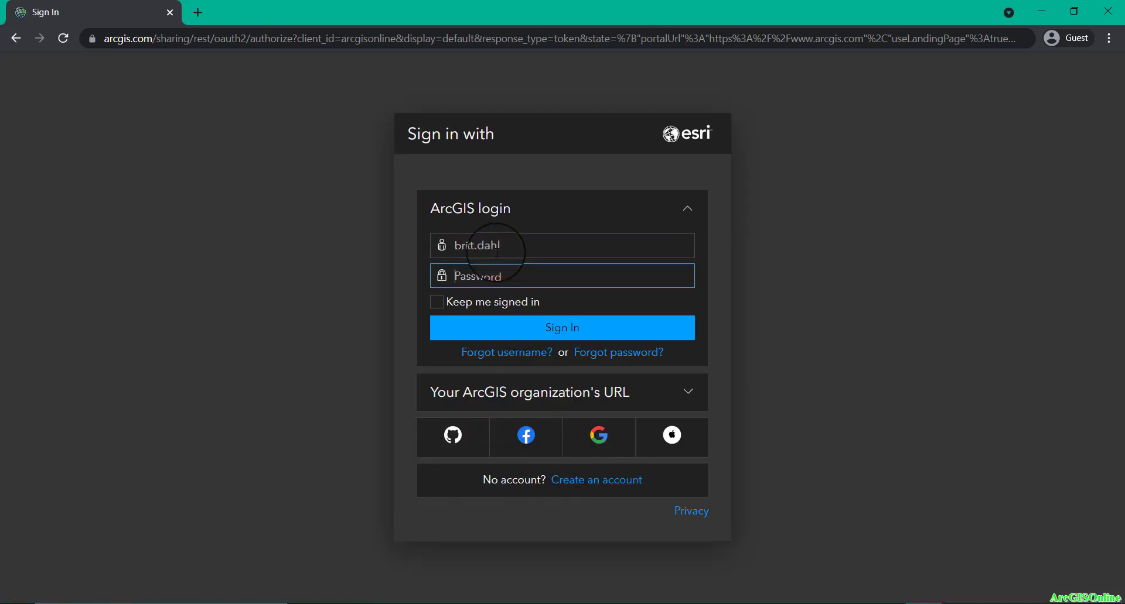
type("password")
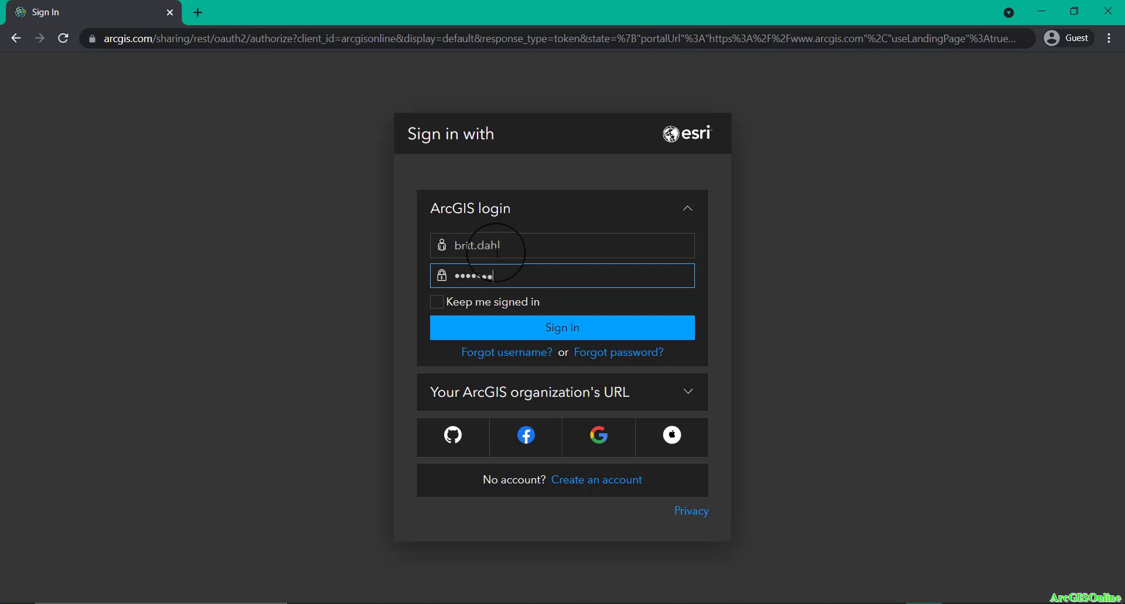
left_click(561, 328)
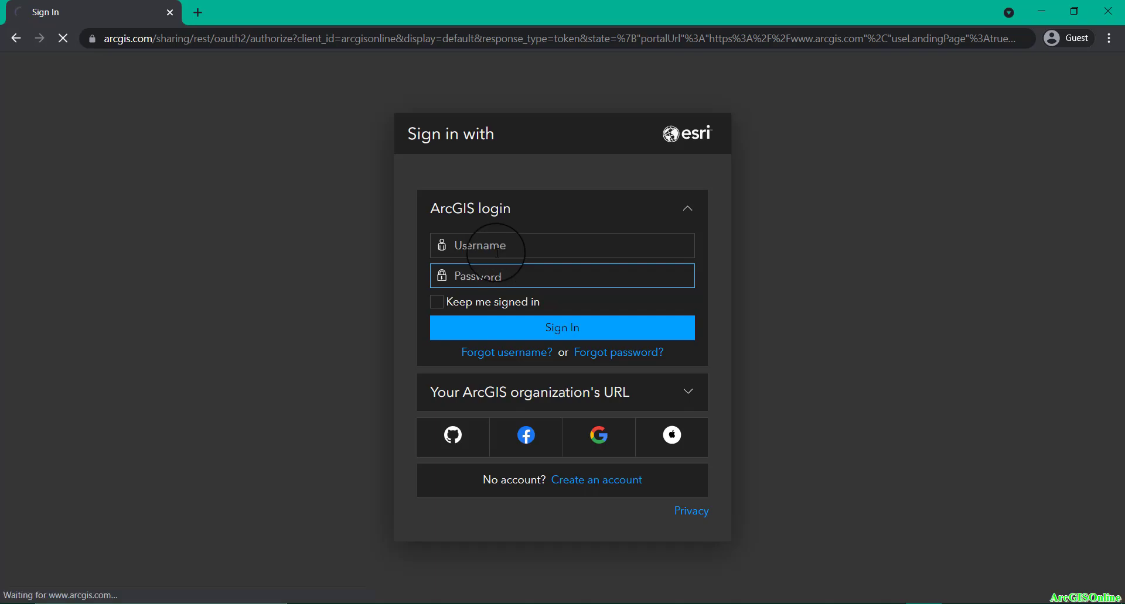
left_click(561, 328)
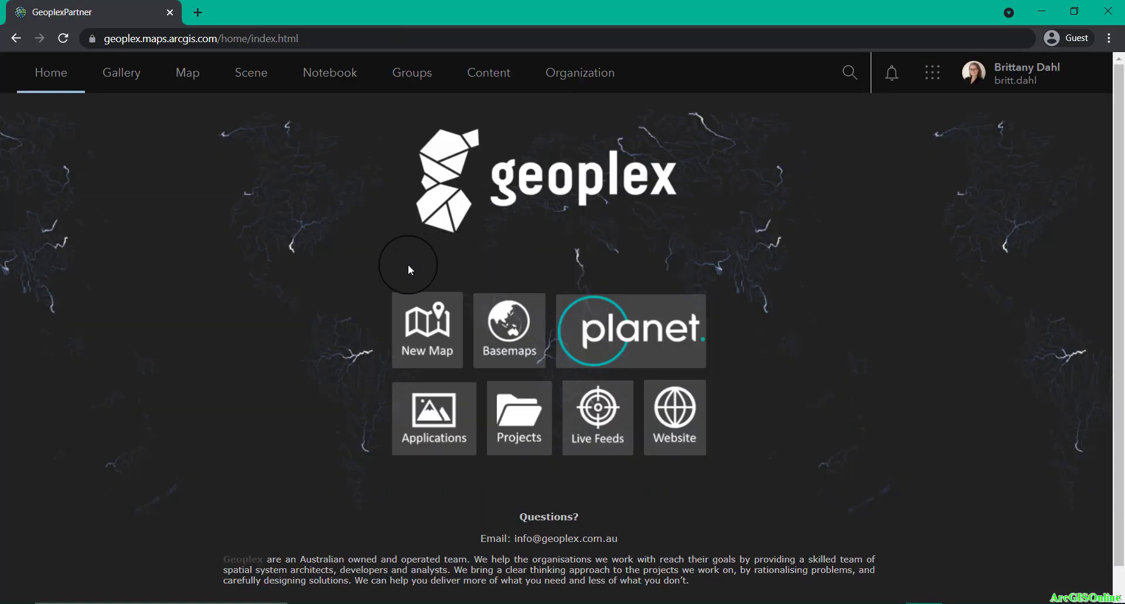
mouse_move(187, 72)
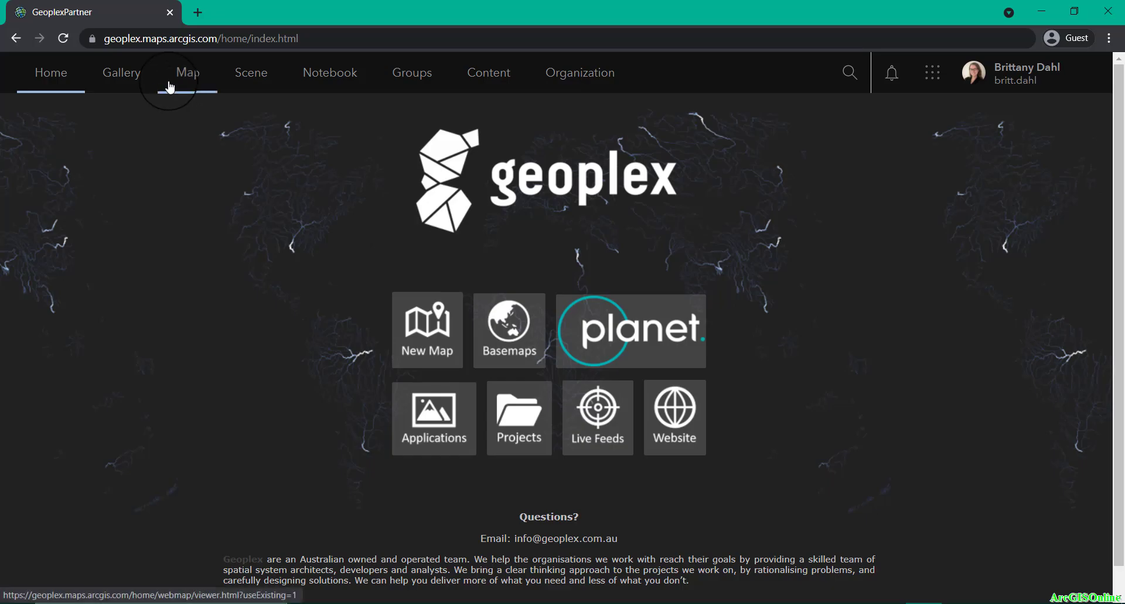
Go to My Content and start a New item so the upload and source options appear
left_click(488, 72)
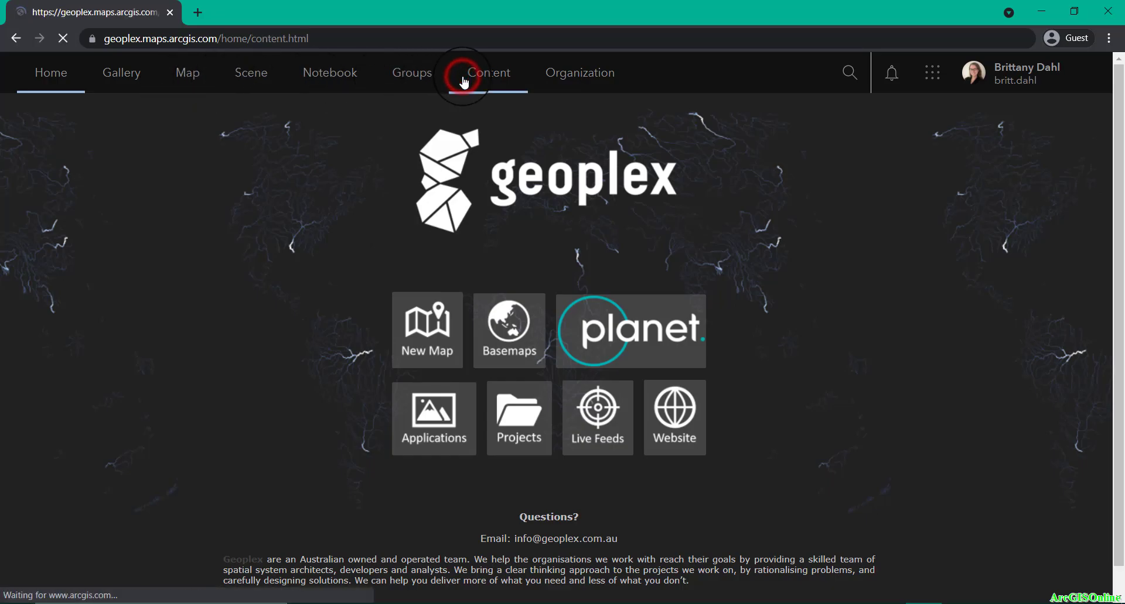
left_click(488, 73)
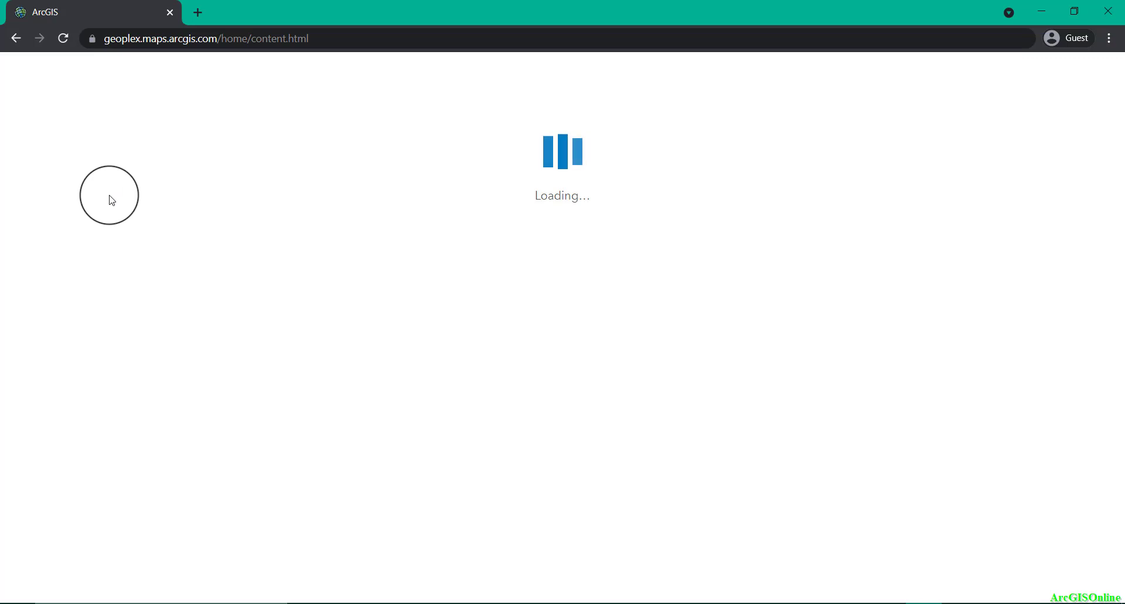
left_click(108, 164)
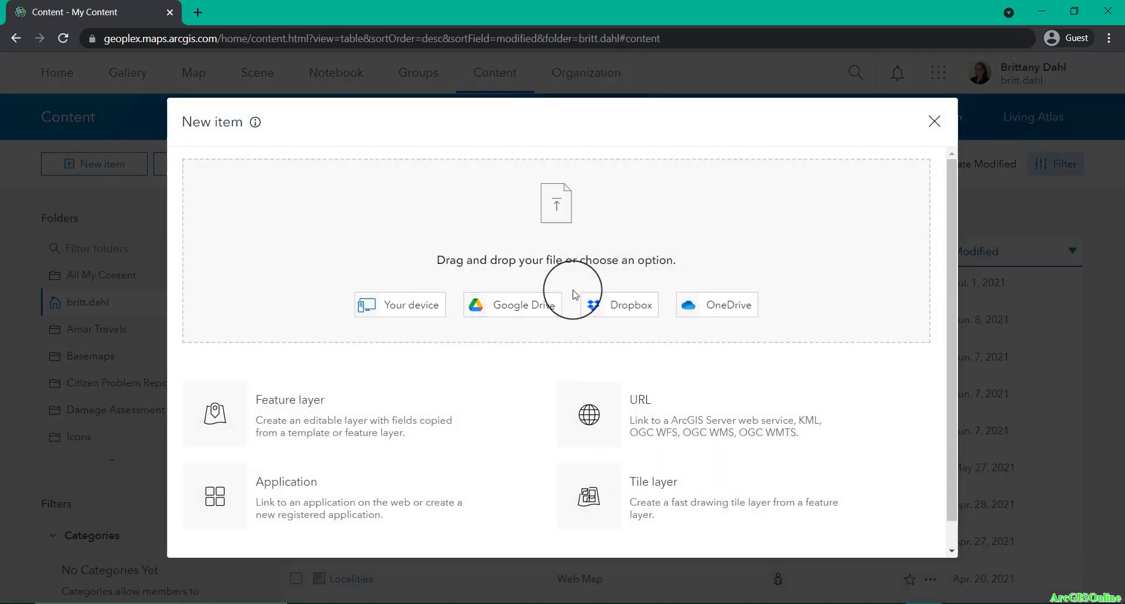
left_click(588, 415)
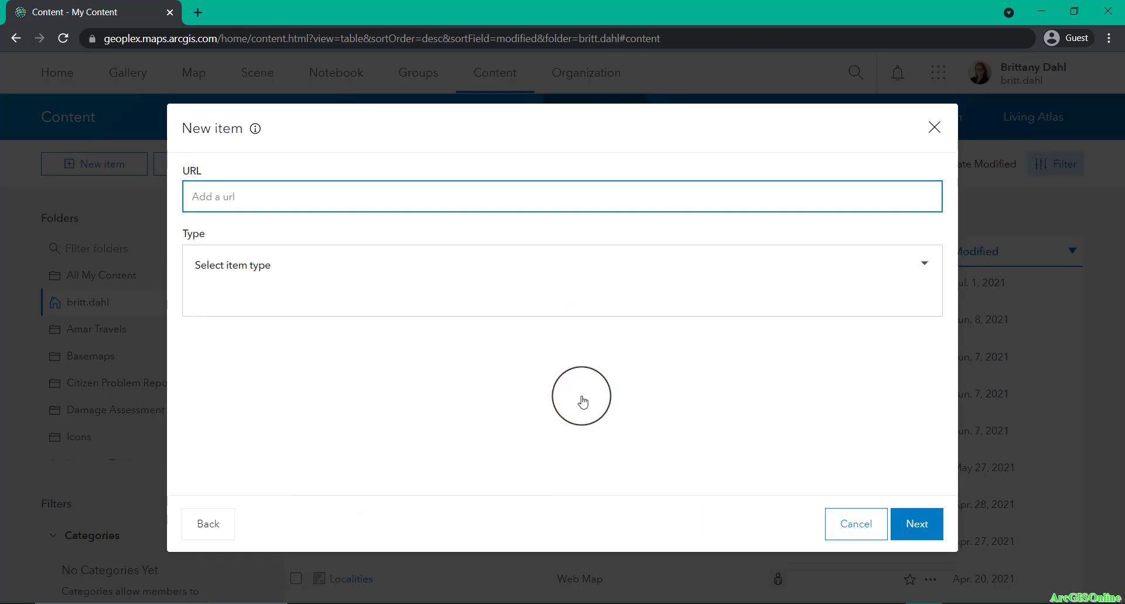
type("https://api.planet.com/basemaps/v1/mosaics/wmts")
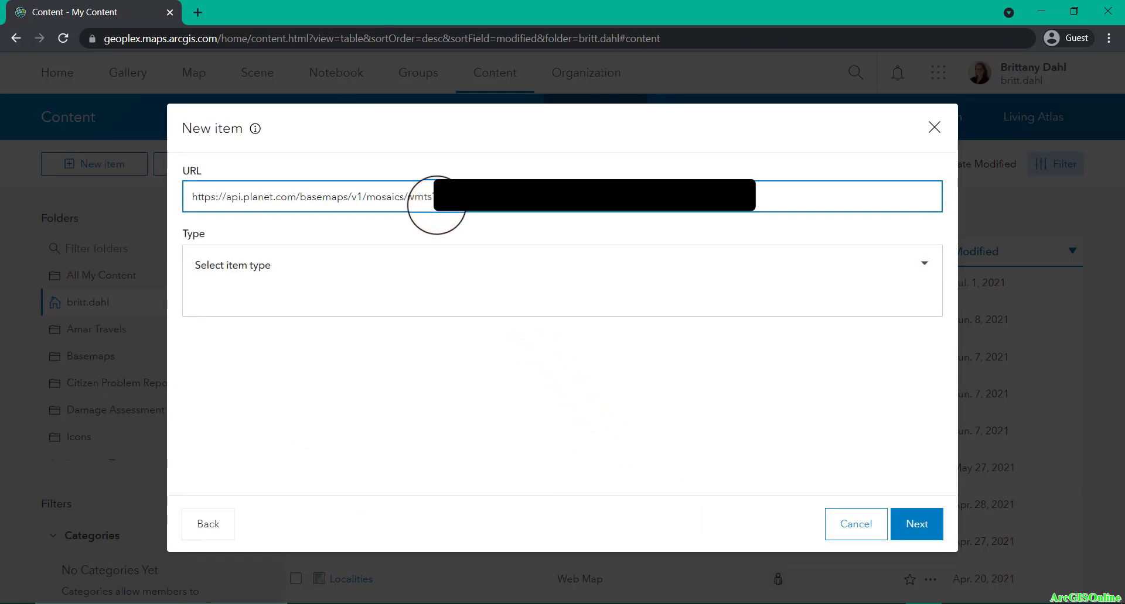
left_click(561, 280)
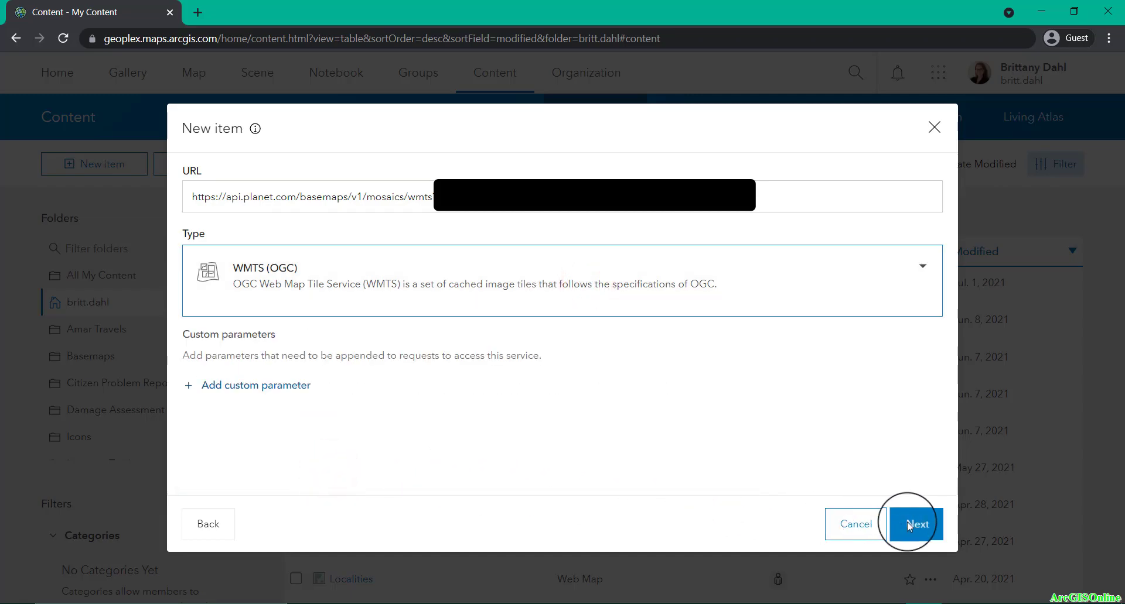
left_click(915, 524)
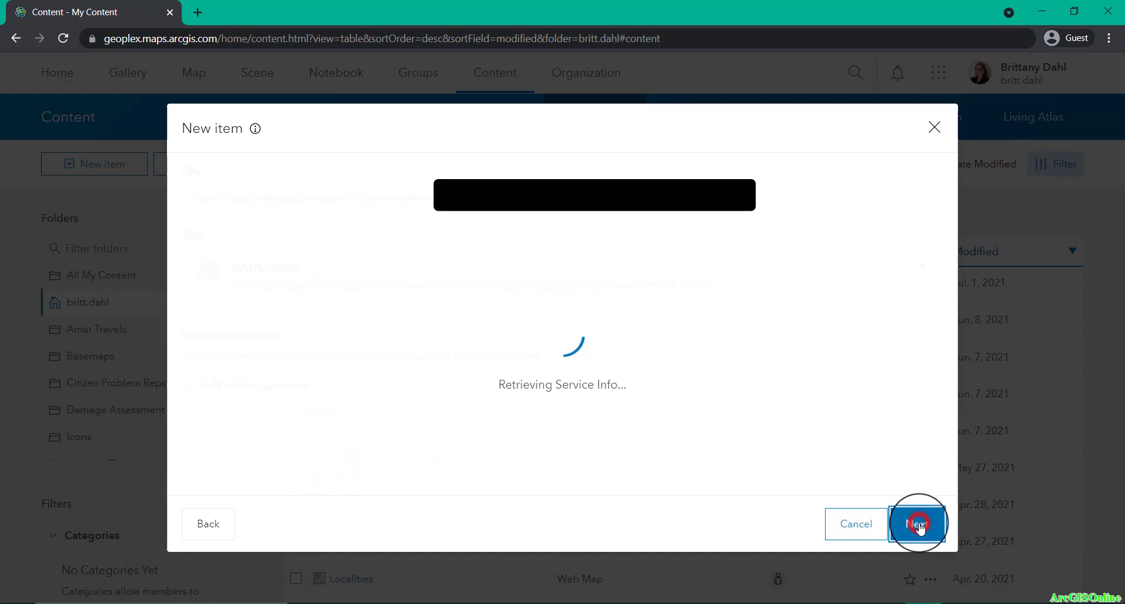
Select the Latest Global Quarterly mosaic layer from the service list and continue to item details
left_click(916, 524)
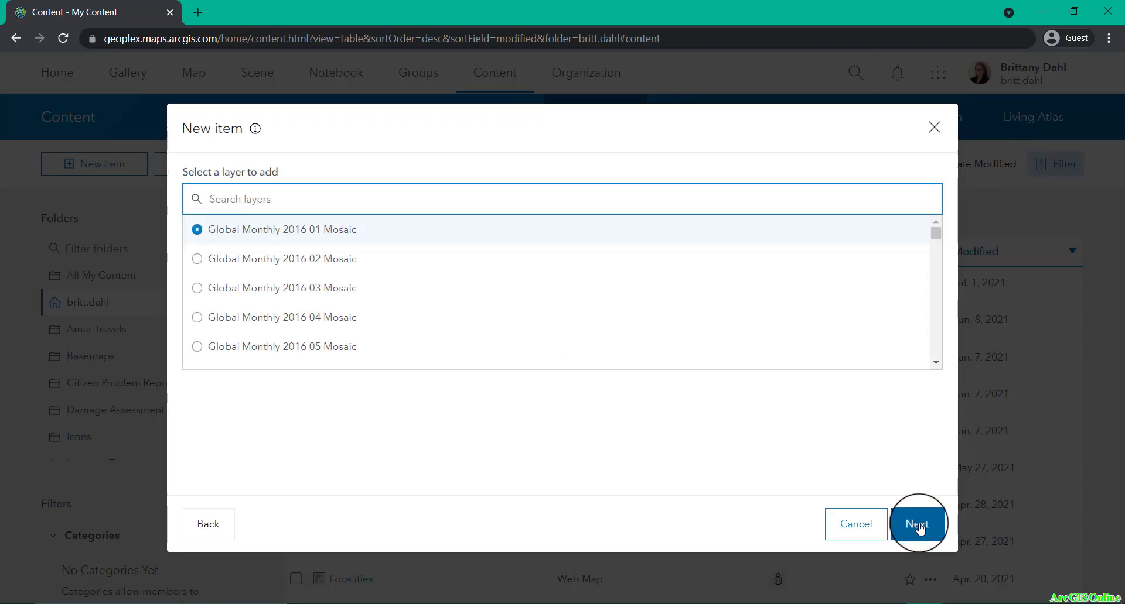
scroll("down", 3)
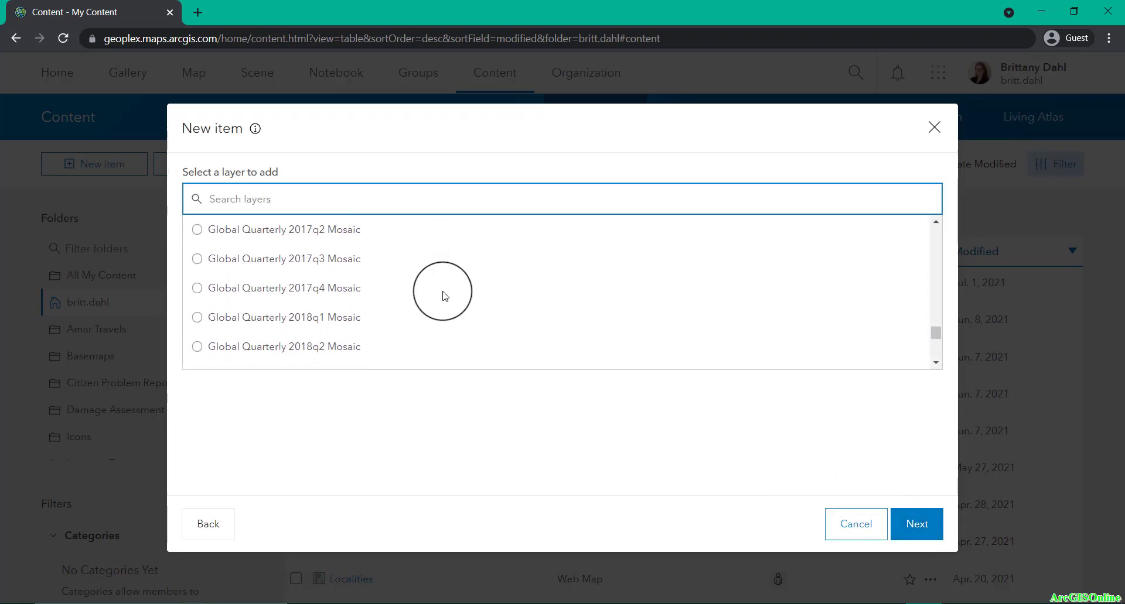
left_click(197, 354)
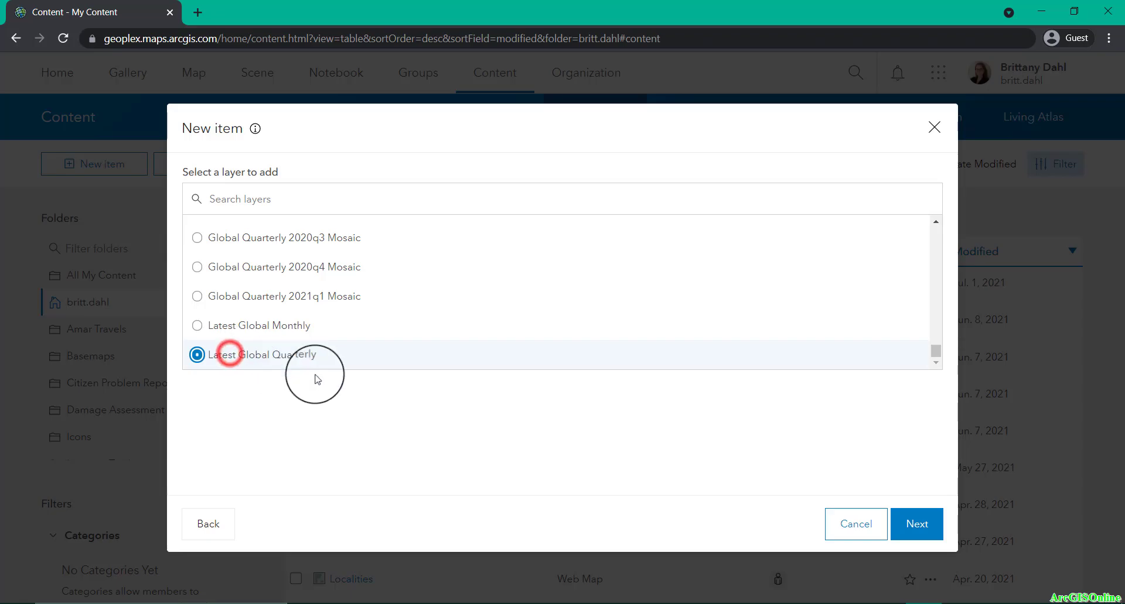
left_click(916, 524)
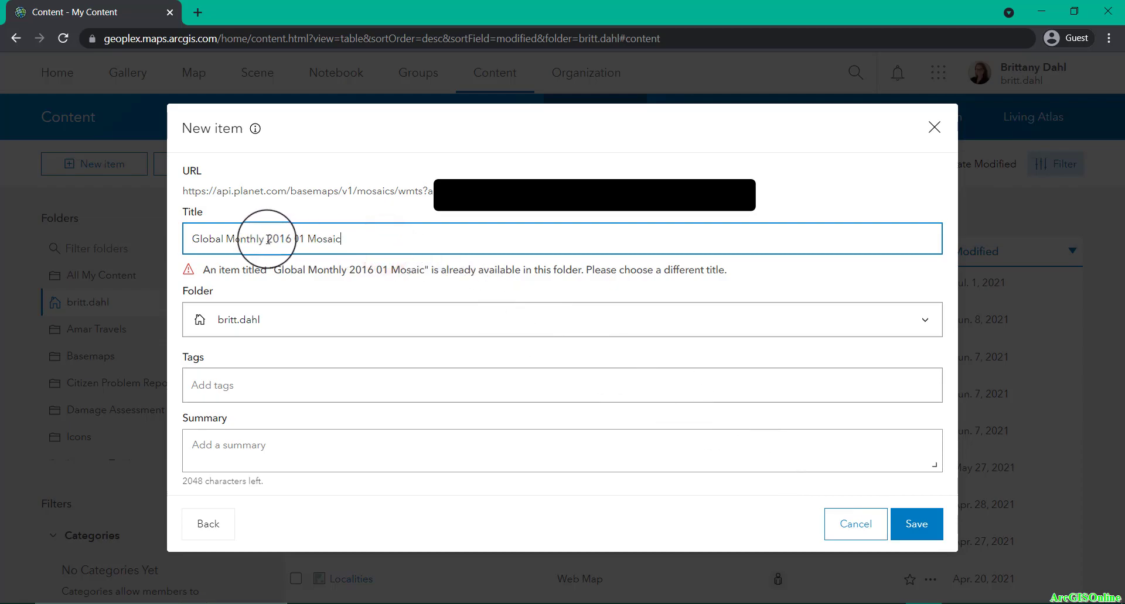
Title the item 'Global Monthly Mosaic', tag it Planet, and save to view its overview
left_click_drag(268, 238, 343, 237)
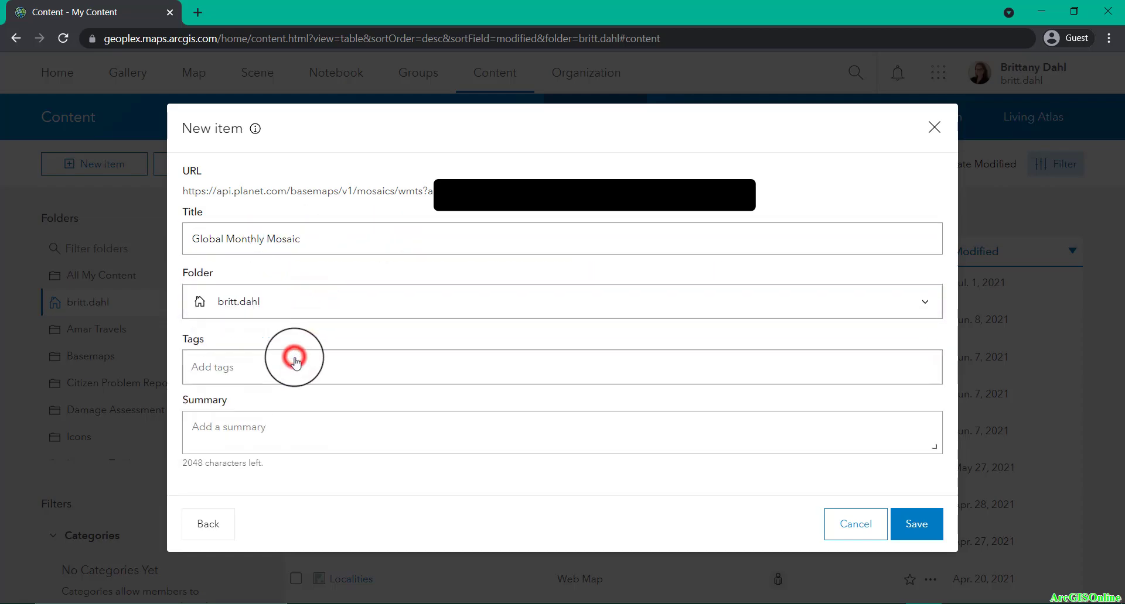
type("pl")
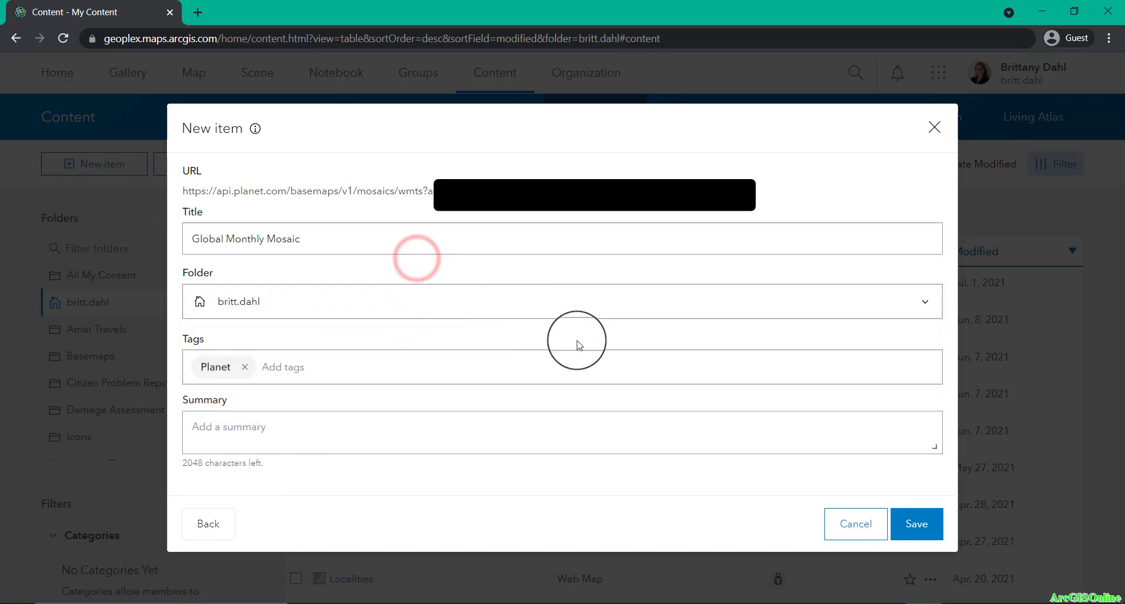
left_click(916, 524)
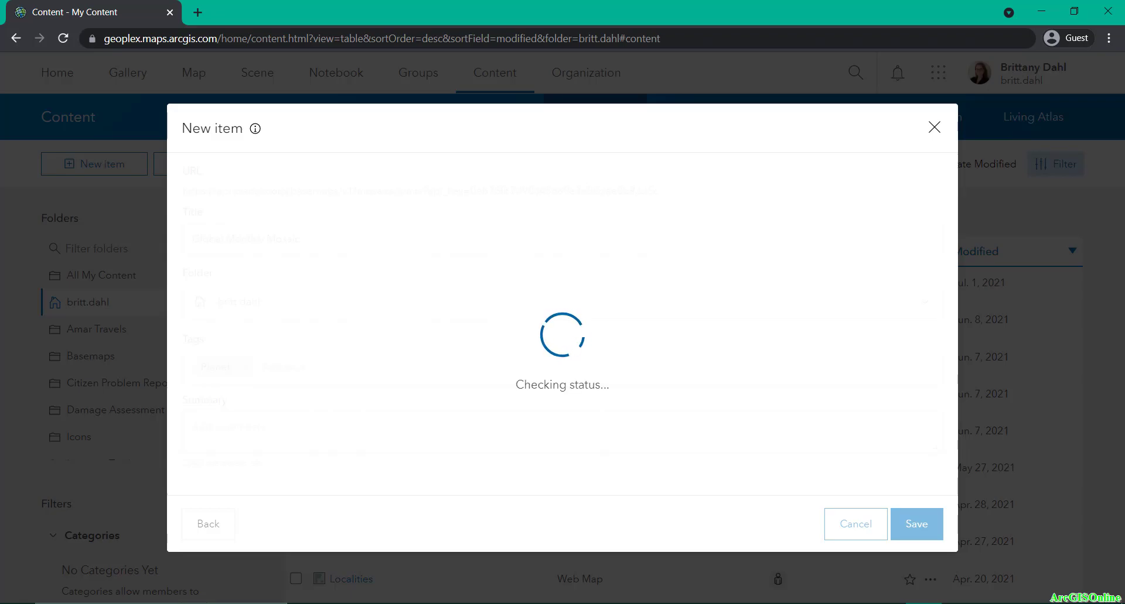
left_click(916, 524)
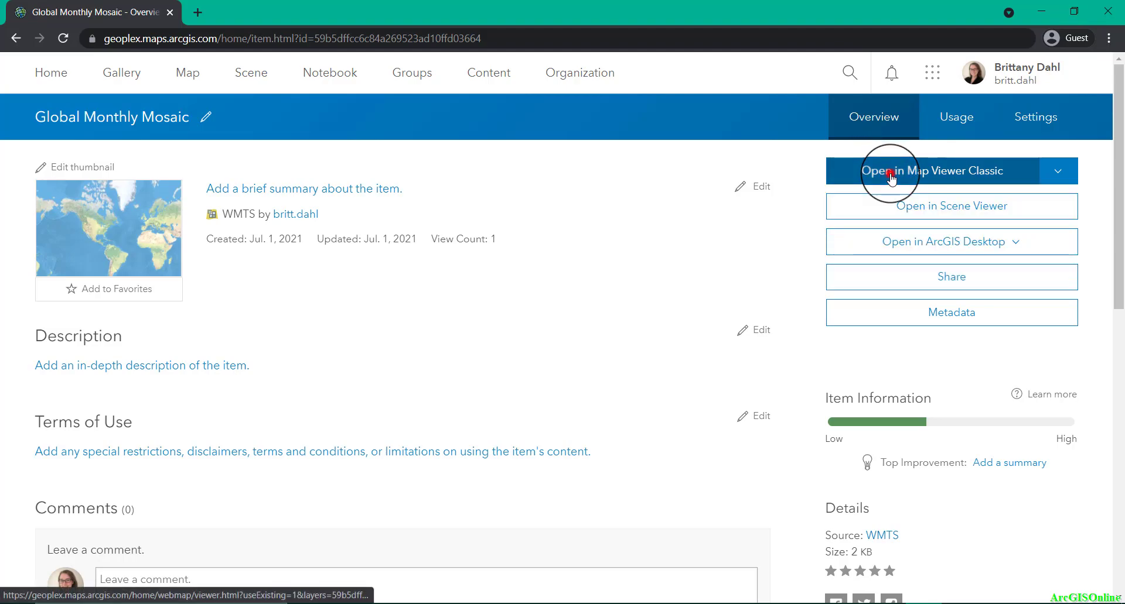
Open the Global Monthly Mosaic item in a map and switch to the new Map Viewer
left_click(934, 171)
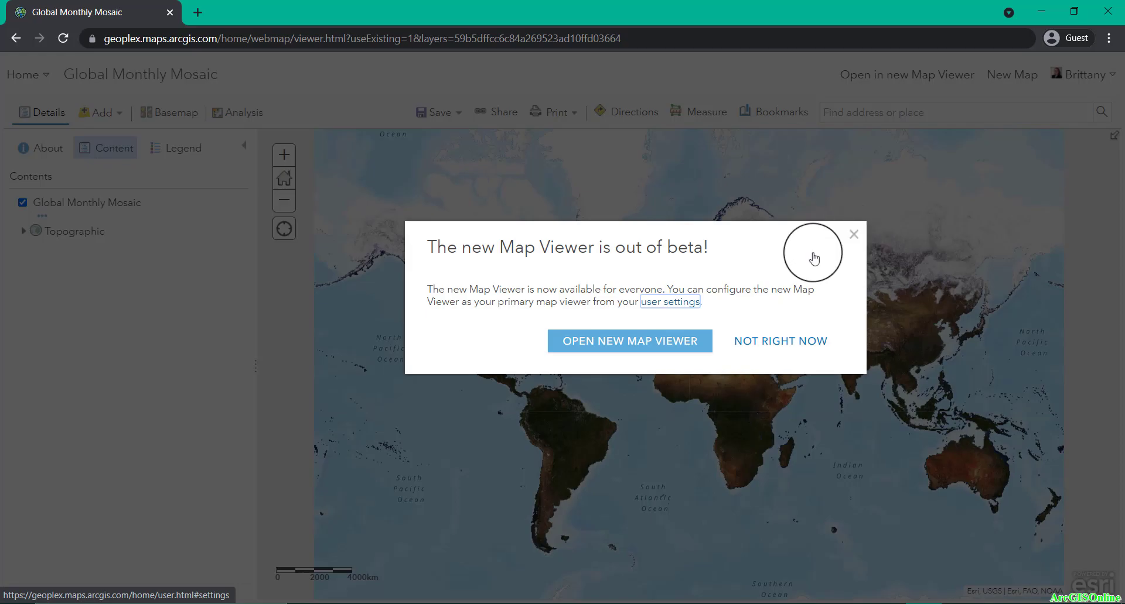
left_click(629, 341)
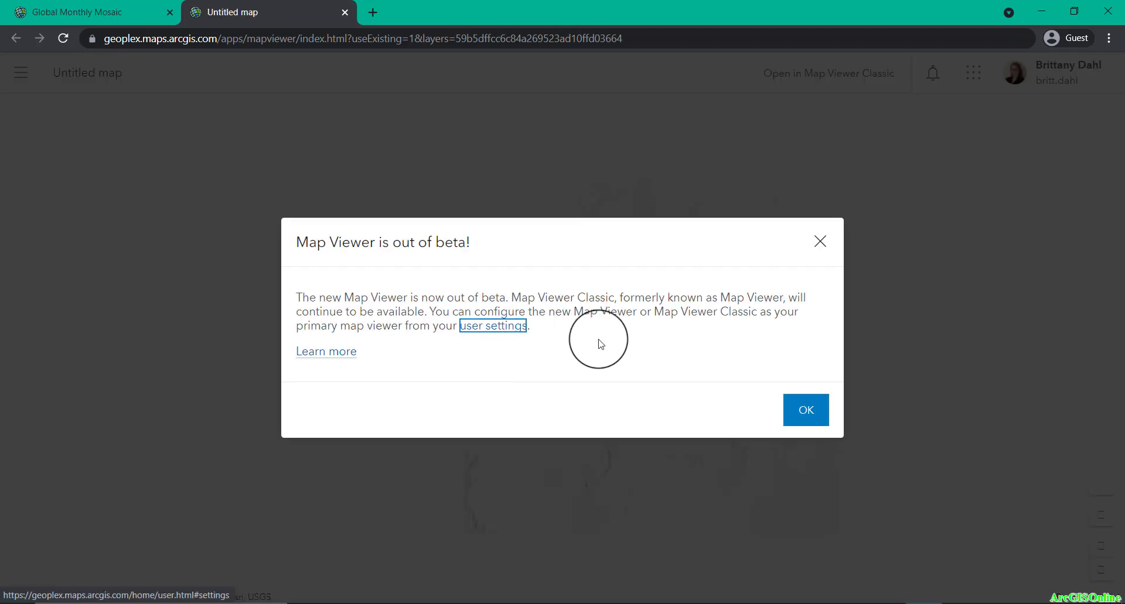
Dismiss the 'Map Viewer is out of beta!' notice to show the mosaic layer and its properties
left_click(805, 410)
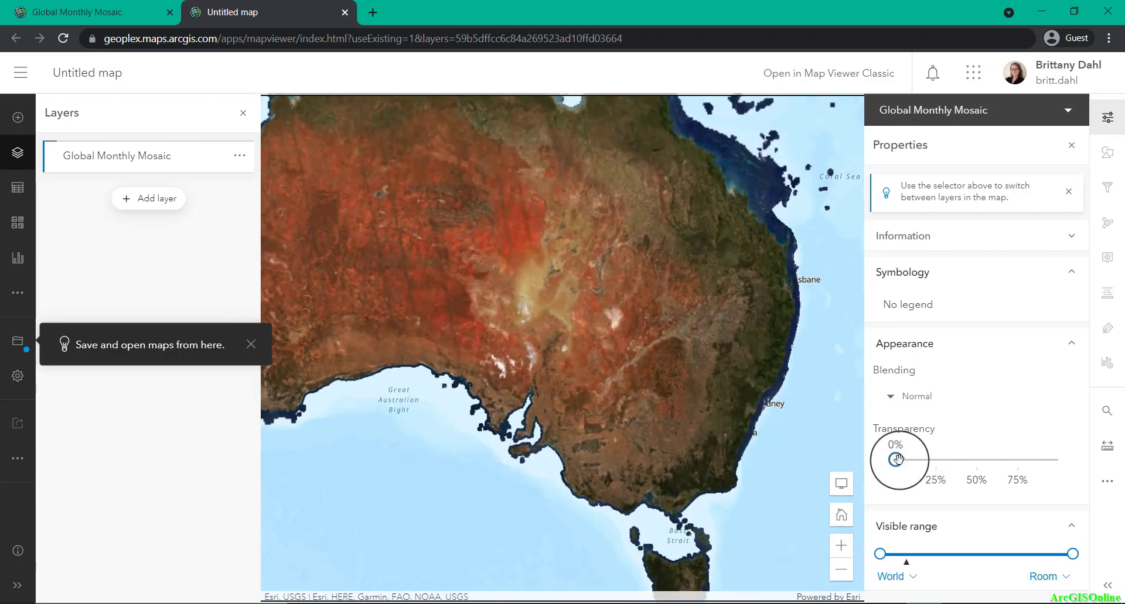
Raise layer transparency to about 27%, return it to 0%, and bring up the map saving options
left_click_drag(897, 459, 942, 459)
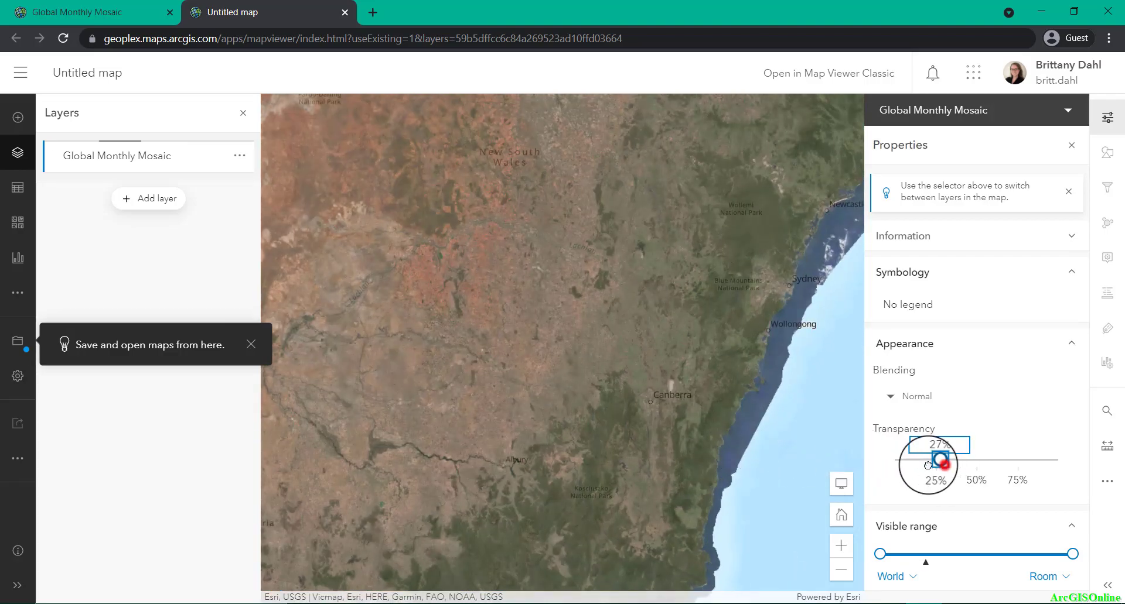
left_click_drag(946, 460, 896, 459)
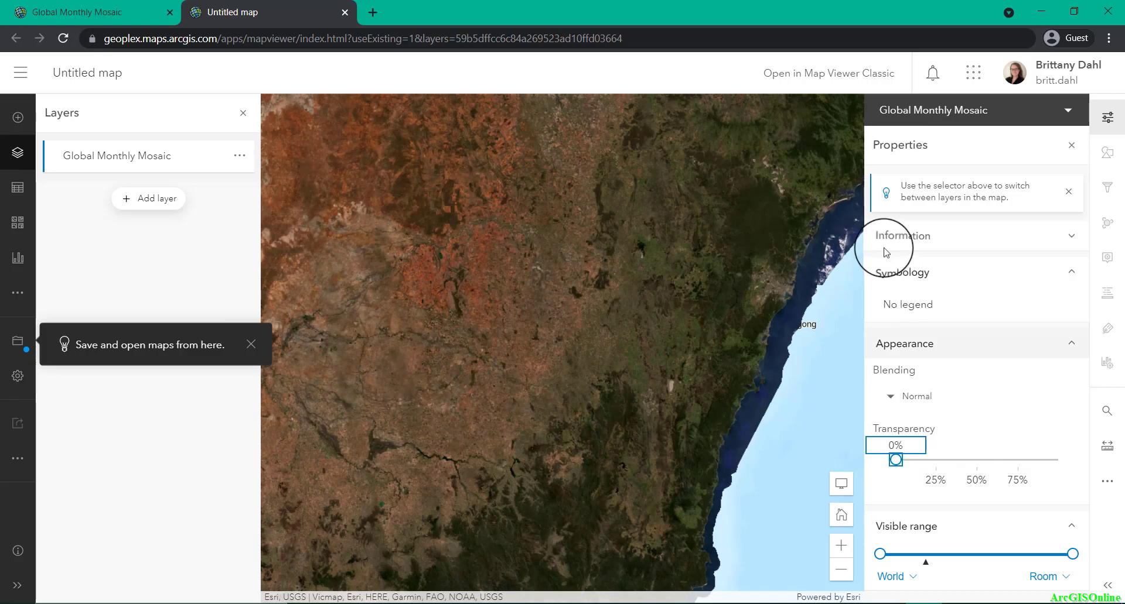
mouse_move(885, 252)
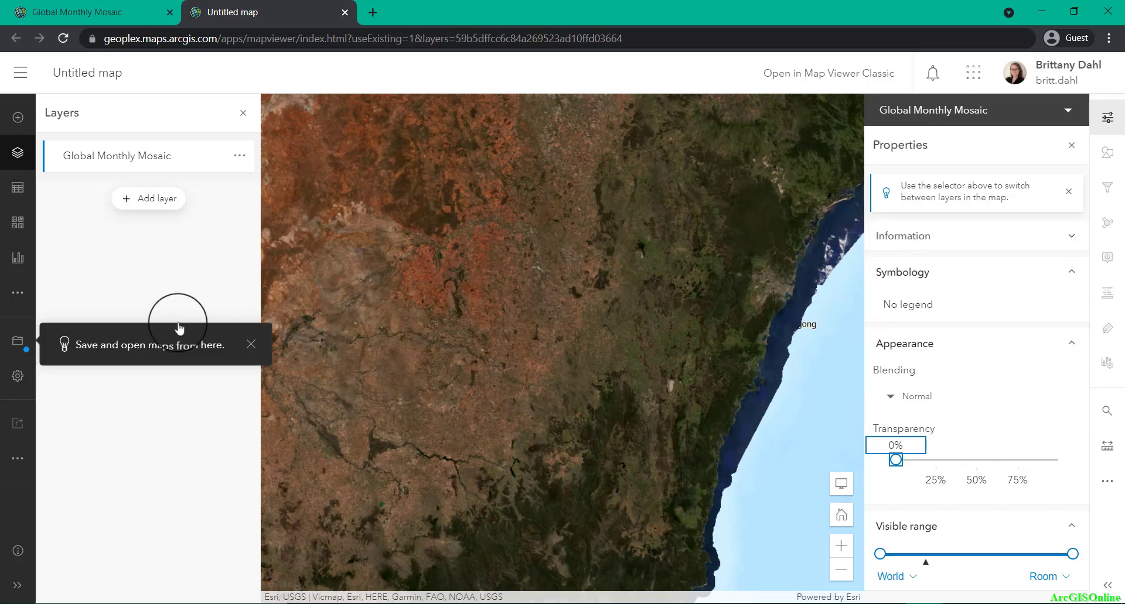
left_click(18, 341)
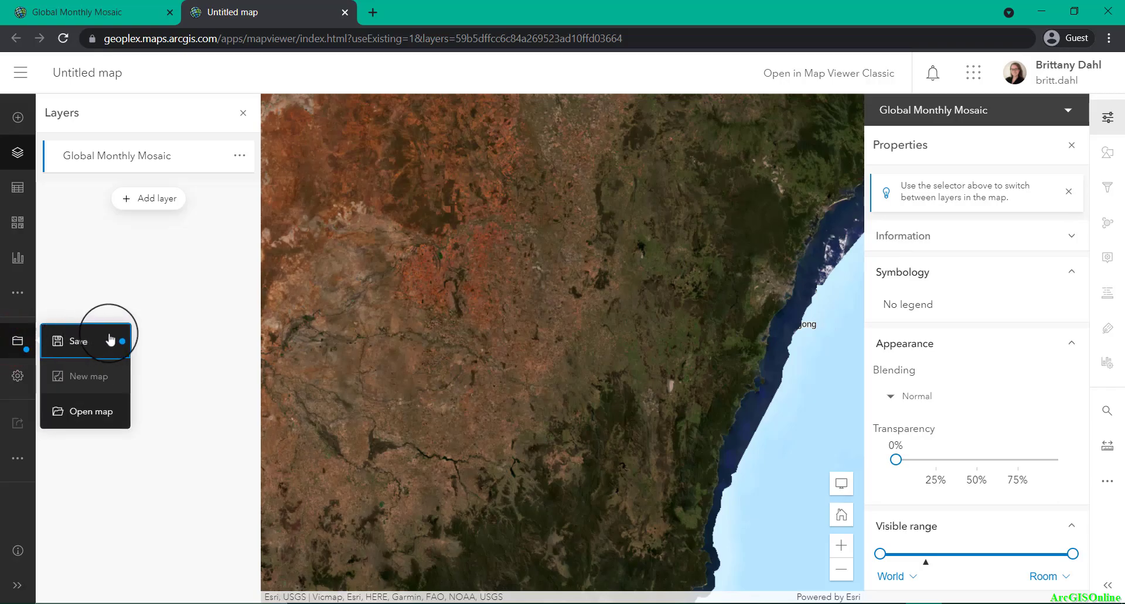
mouse_move(820, 471)
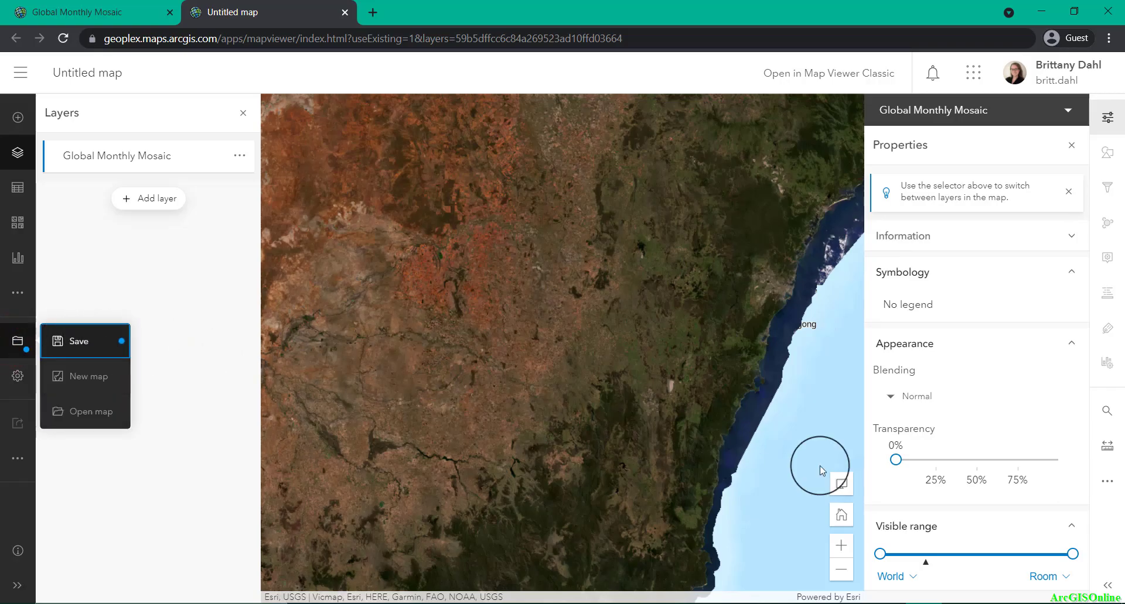